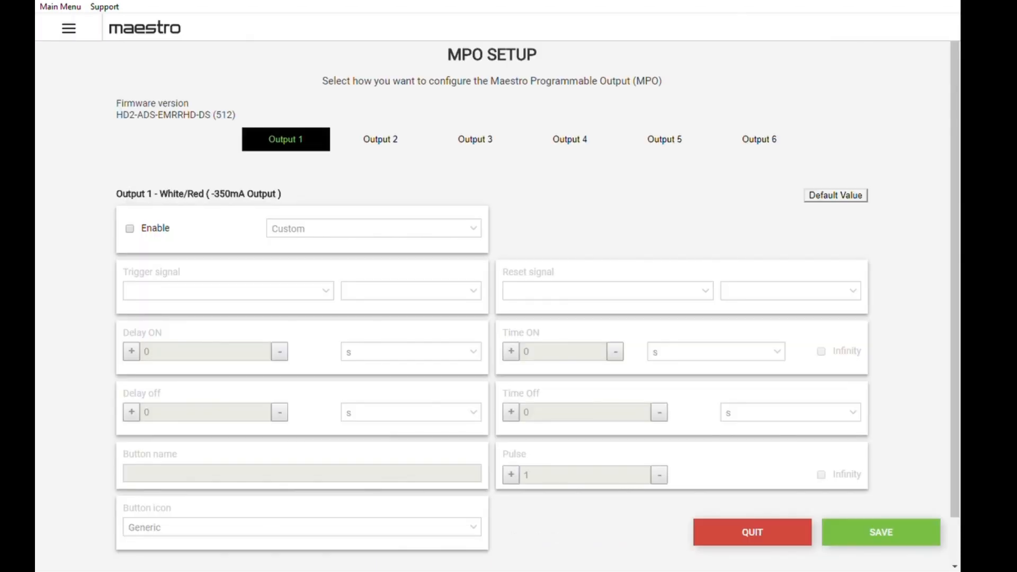
pyautogui.moveTo(229, 453)
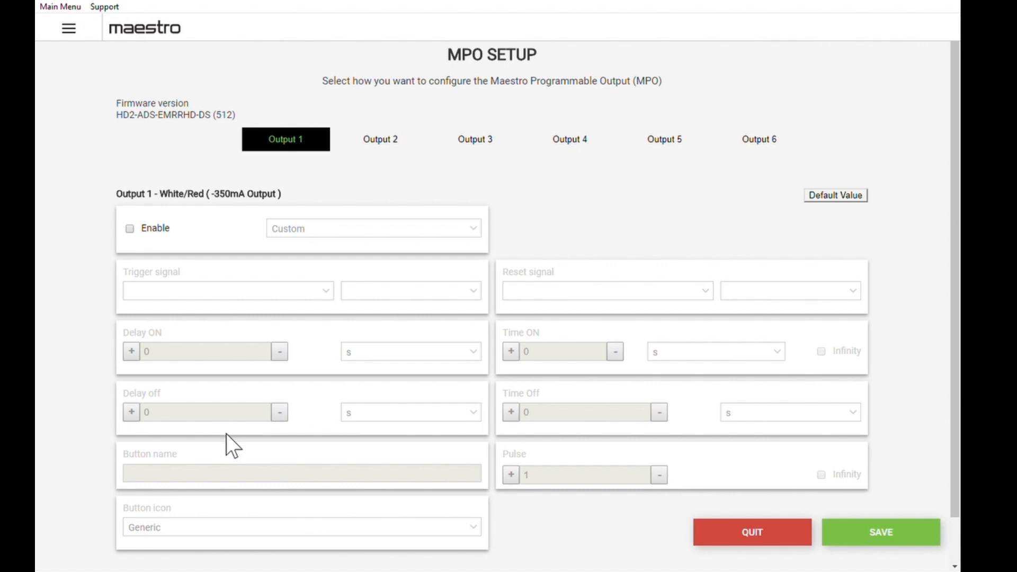
# Enable Output 1 in Toggle mode, triggered by Accessory Control Screen Button 1 On.
pyautogui.click(130, 228)
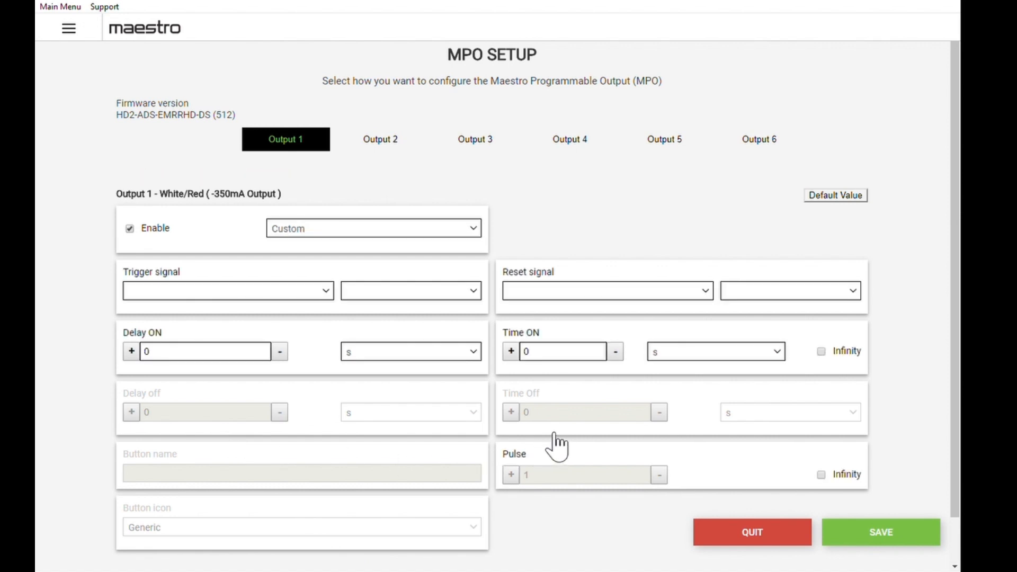
pyautogui.click(373, 229)
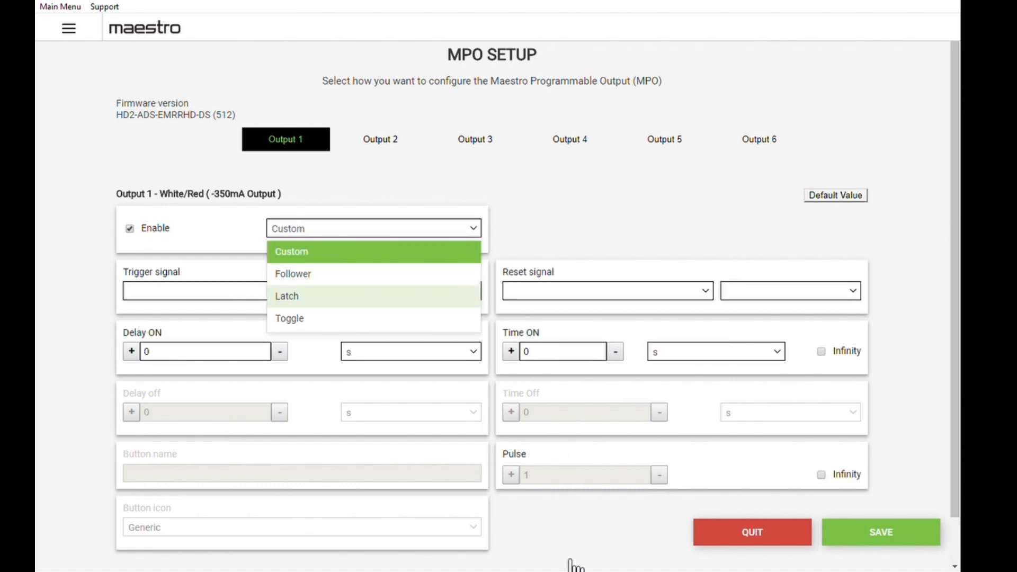
pyautogui.click(289, 318)
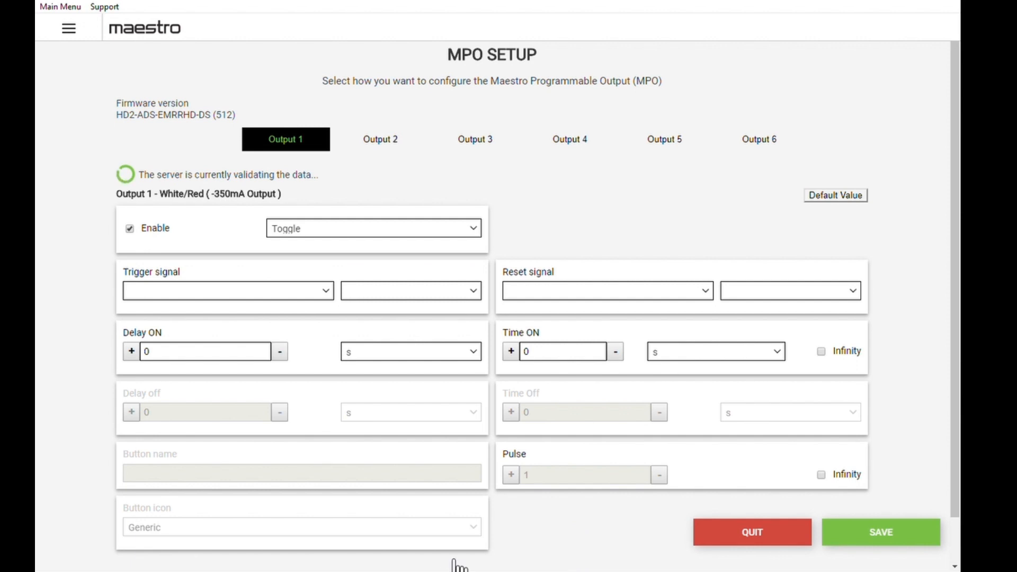
pyautogui.click(227, 290)
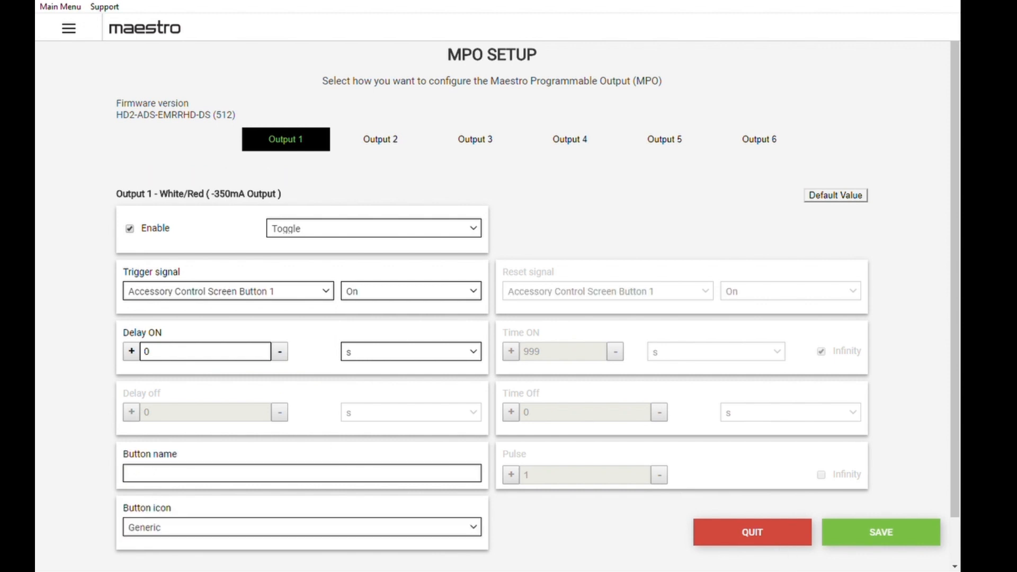
# Enter 'LED Lighting' as Output 1's button name, then move to Output 2.
pyautogui.write('LED Li')
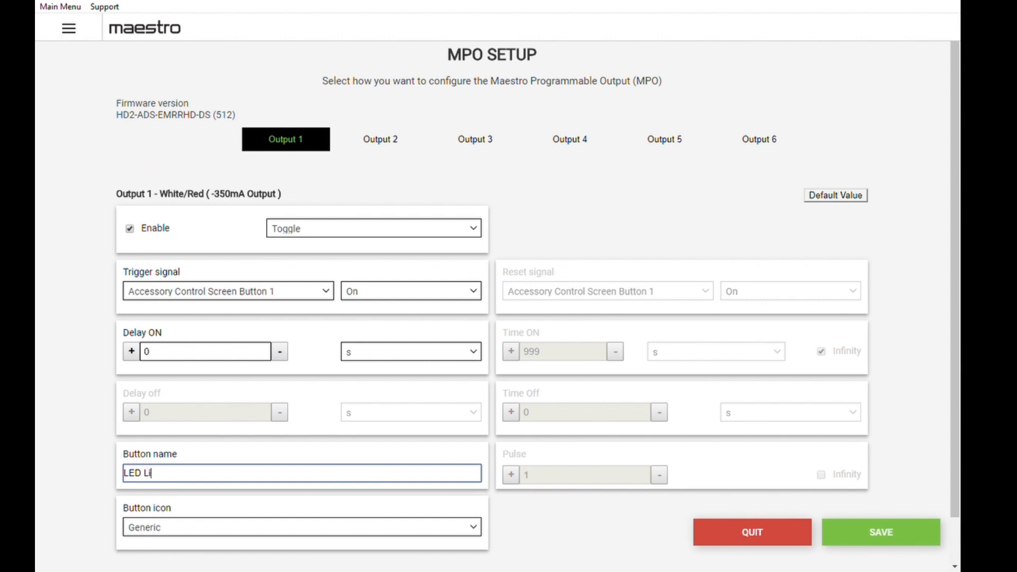
pyautogui.write('ghtind')
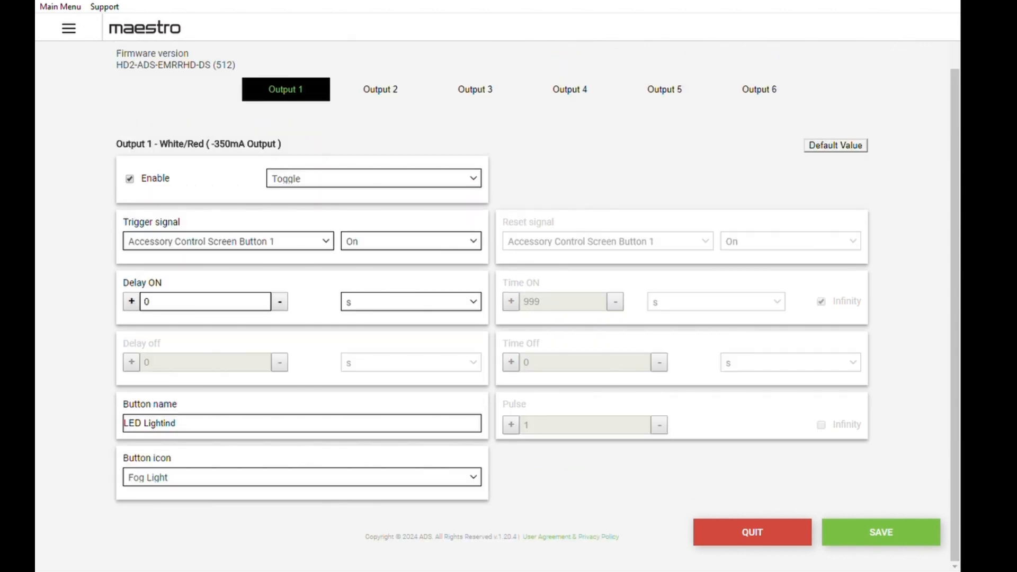
pyautogui.click(380, 90)
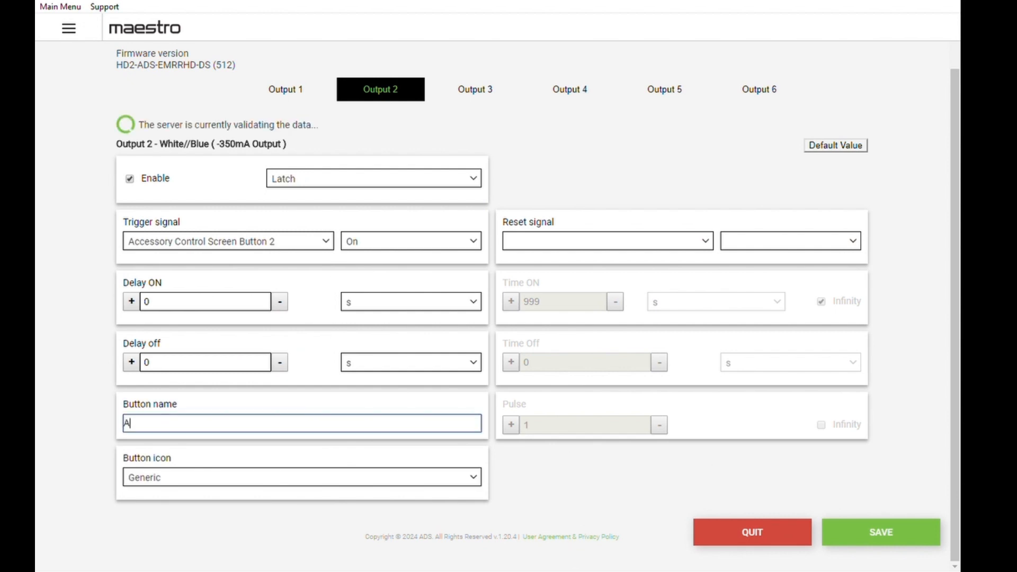
# Enter 'Air Ride Up' as Output 2's button name.
pyautogui.write('ir')
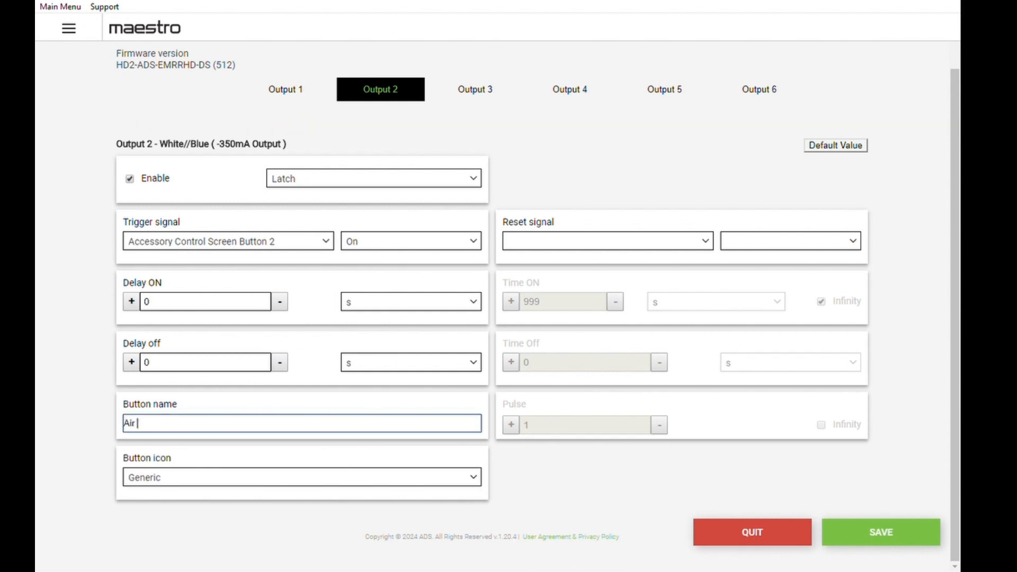
pyautogui.write('Ride U')
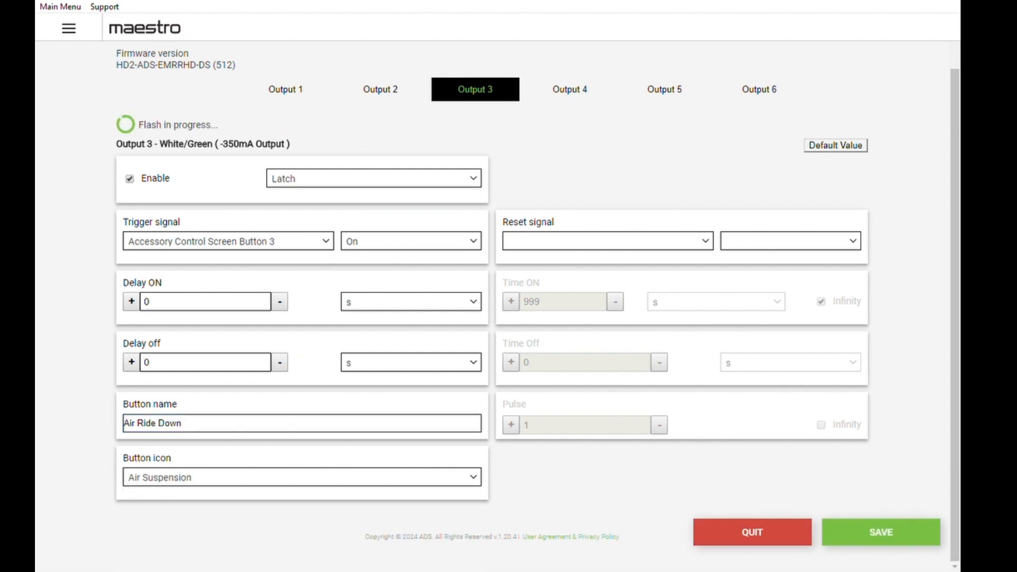
# Save and flash the output settings, then return to the device home page.
pyautogui.click(883, 547)
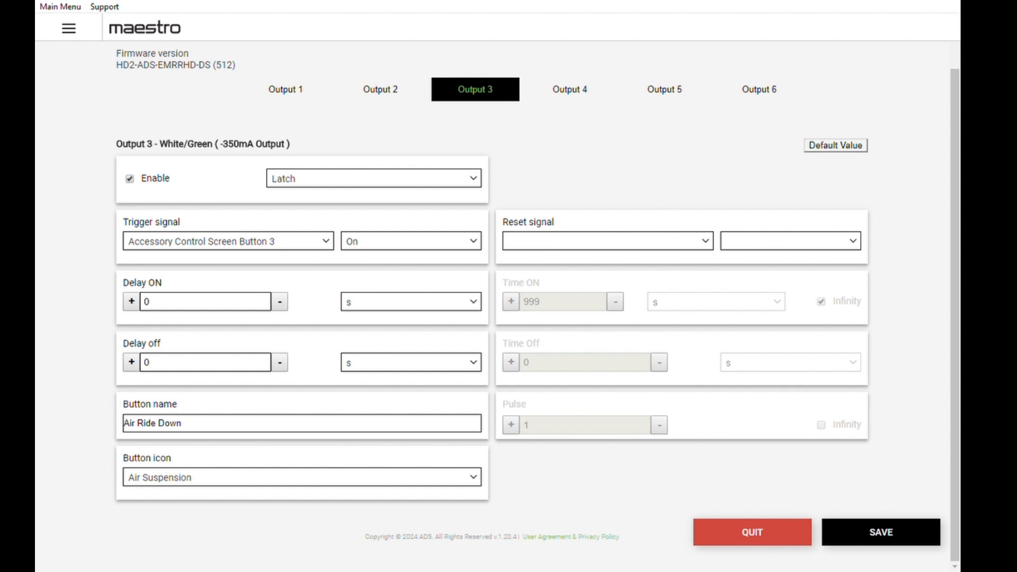
pyautogui.click(878, 533)
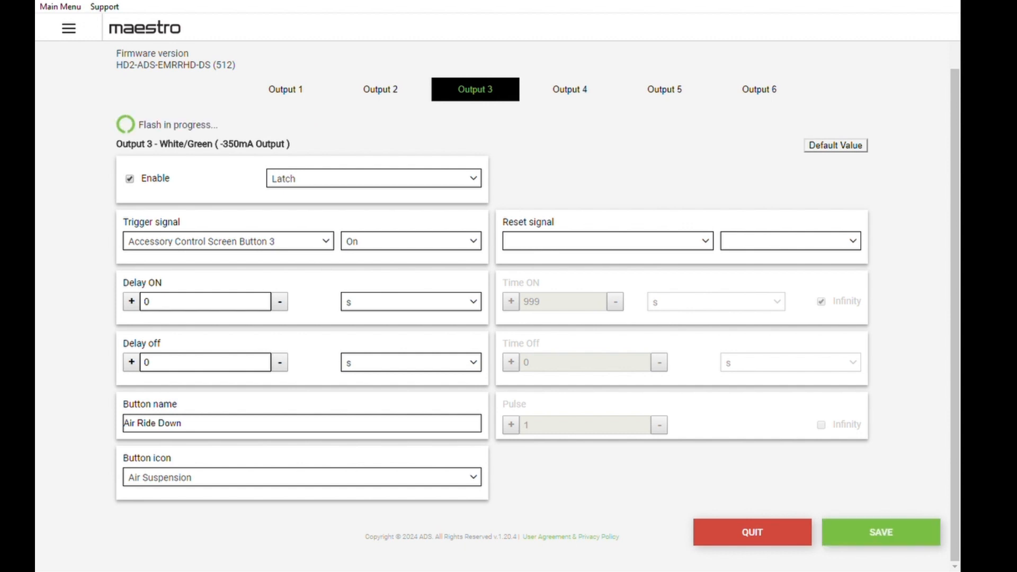
pyautogui.click(881, 532)
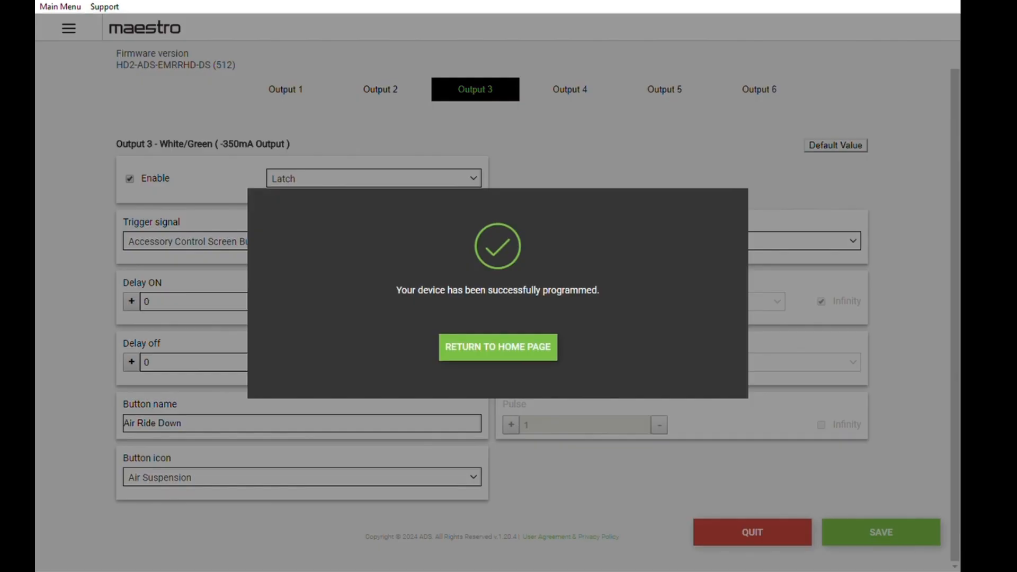
pyautogui.click(498, 347)
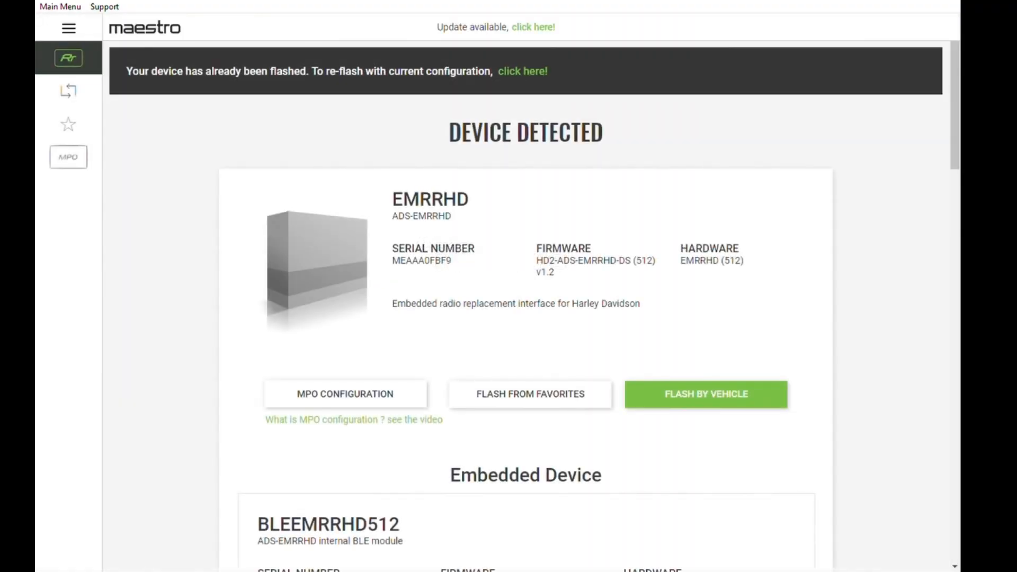